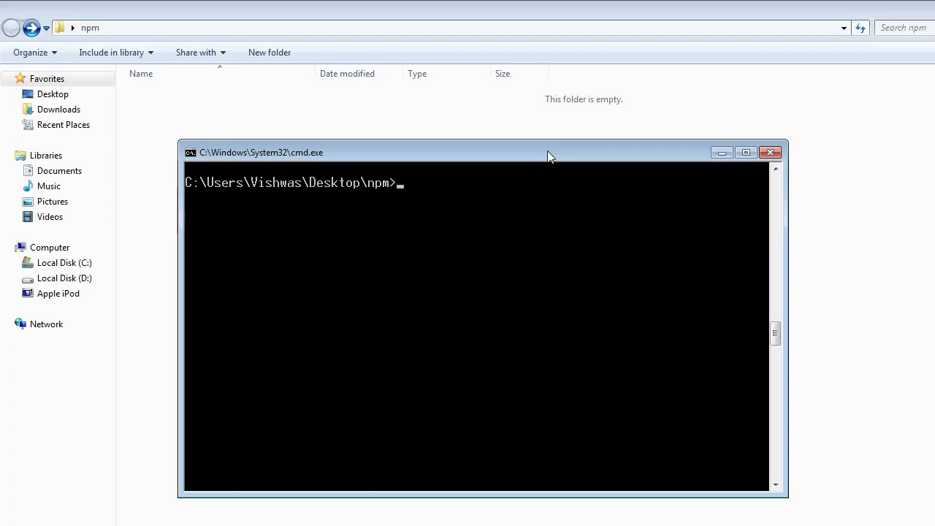
- Generate a default package.json with npm init -y and open it in VS Code
text(npm init -y)
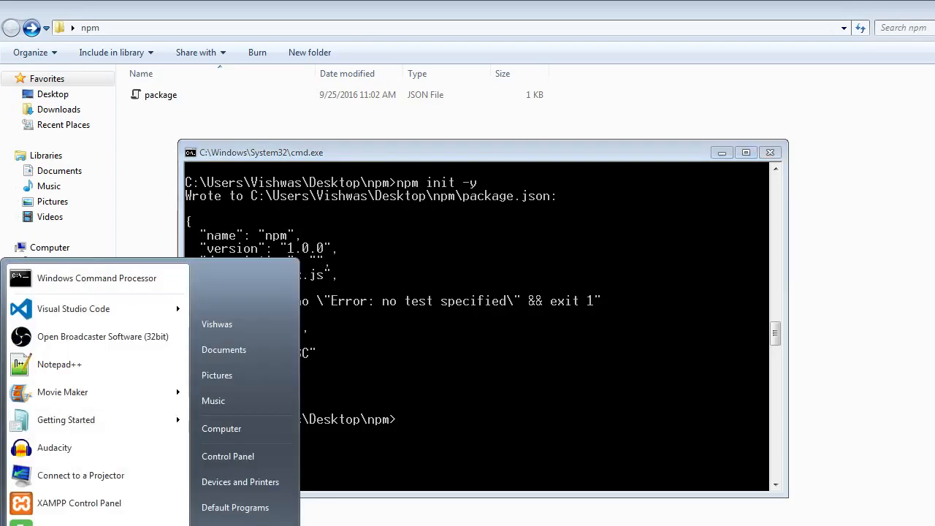
click(73, 309)
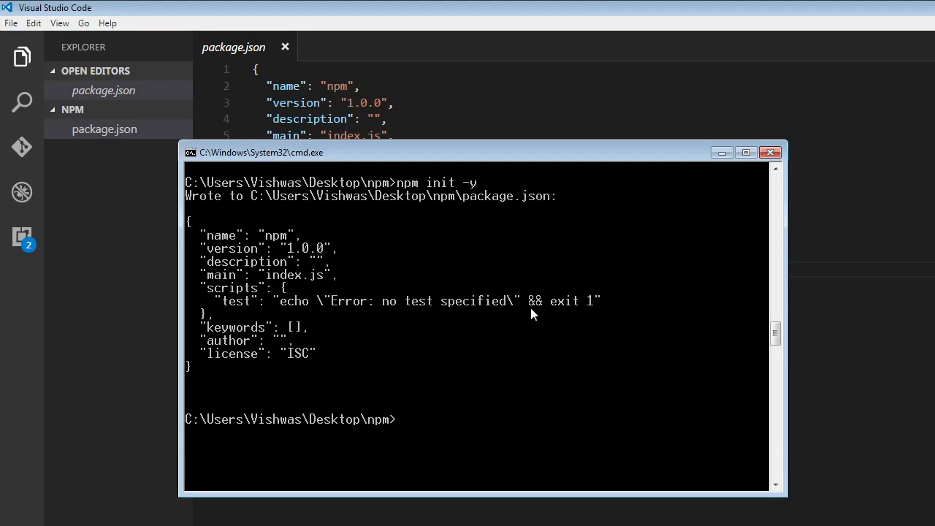
- Install lodash 4.16.1 into node_modules with npm i lodash
text(n)
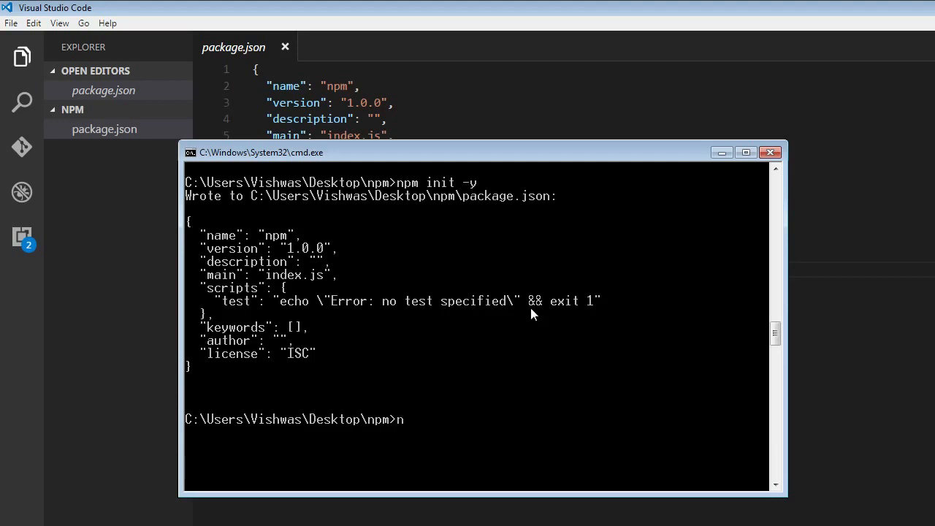
text(npm install lo)
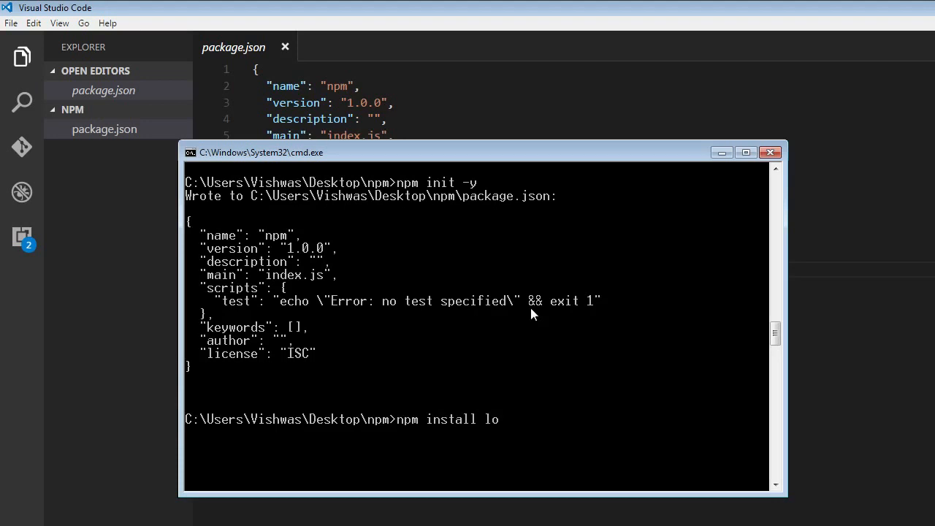
text(dash)
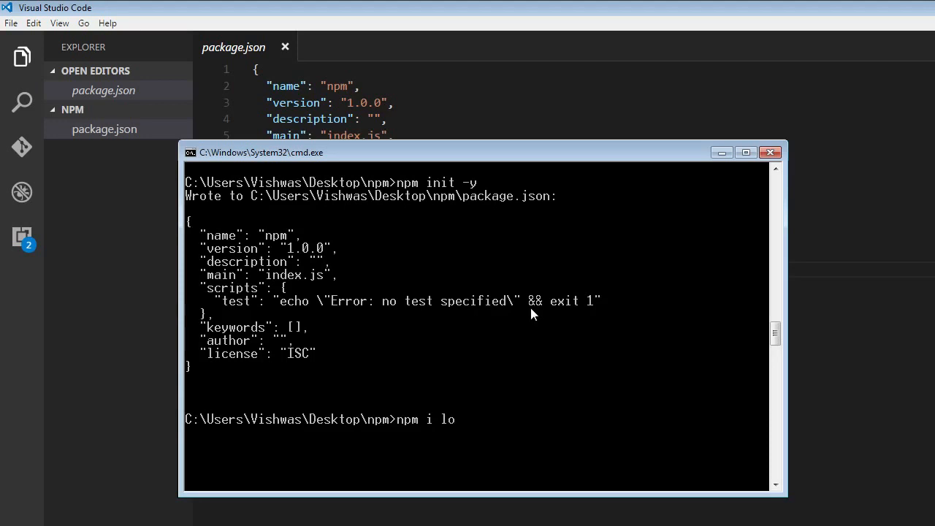
text(dash)
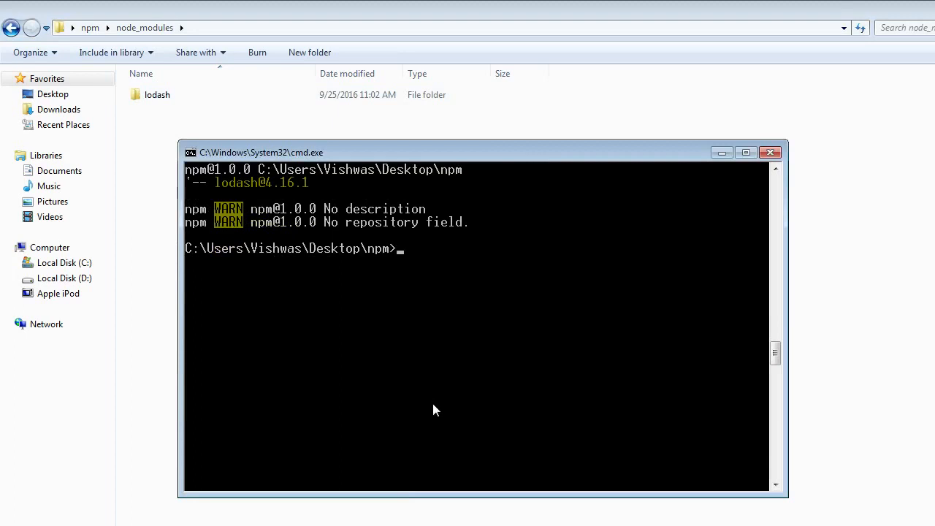
- Install lodash with the shorthand npm i lodash -S to save it as a dependency
text(npm i lodash)
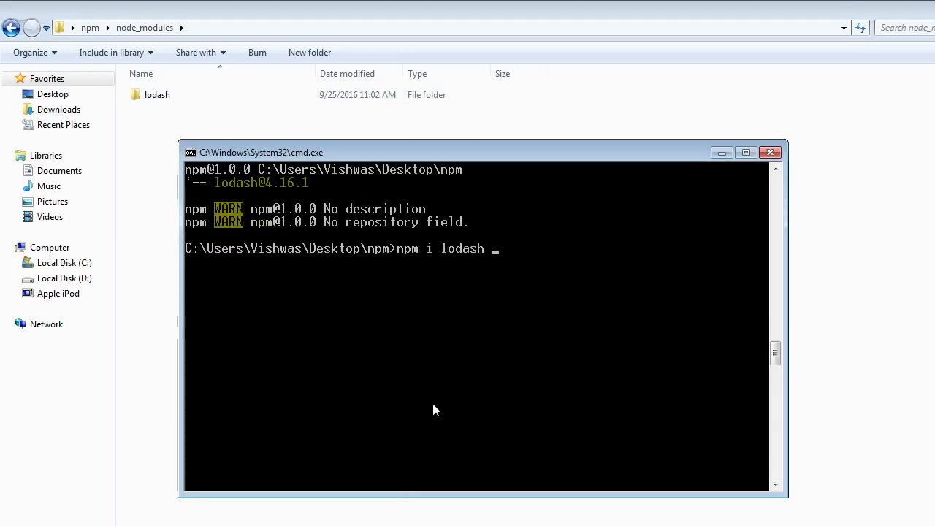
text(--save)
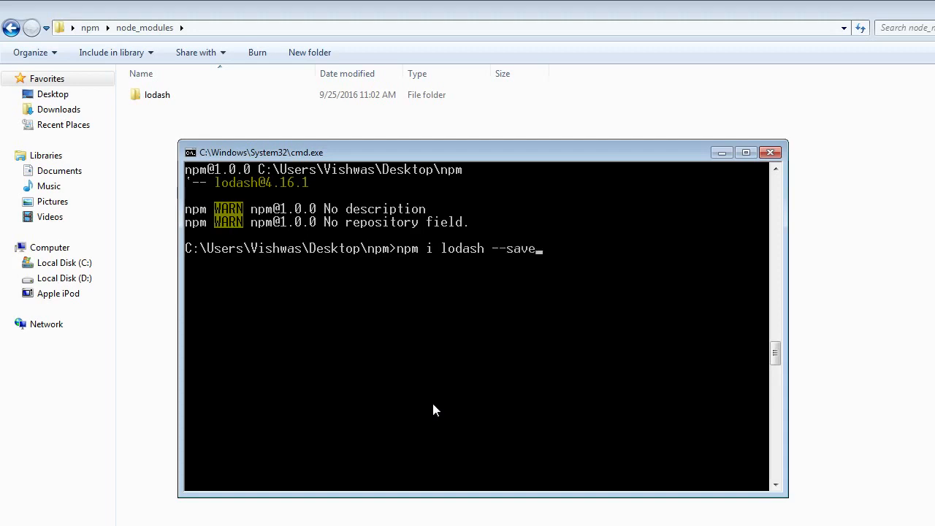
key(BackSpace)
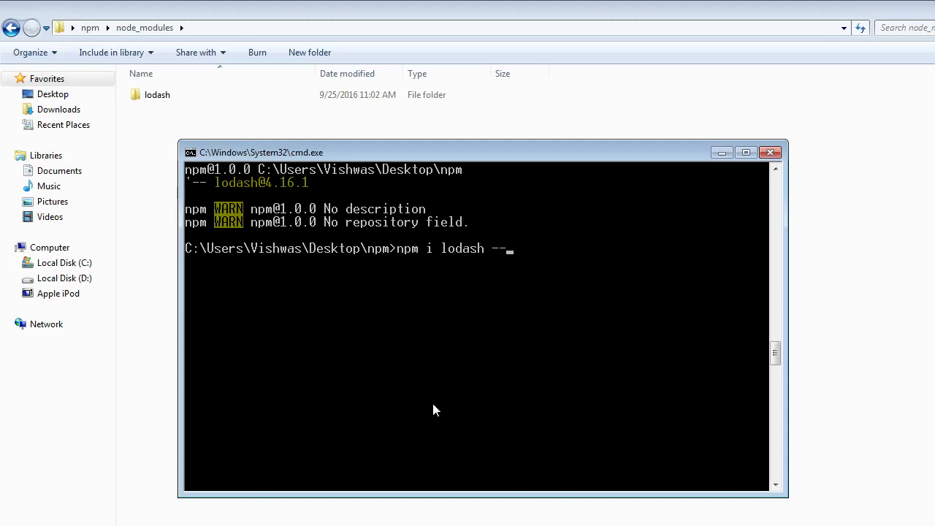
text(S)
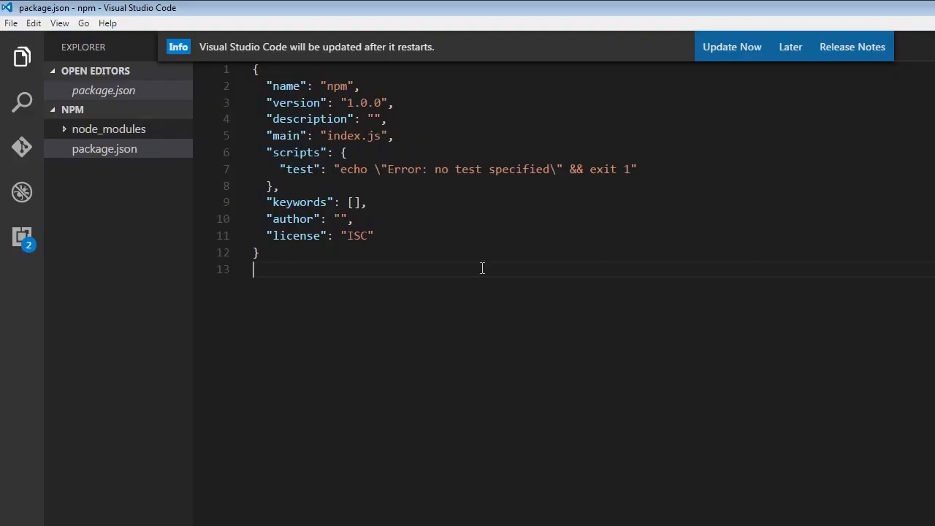
- Dismiss the VS Code update notice and check the lodash ^4.16.1 dependencies entry
click(789, 47)
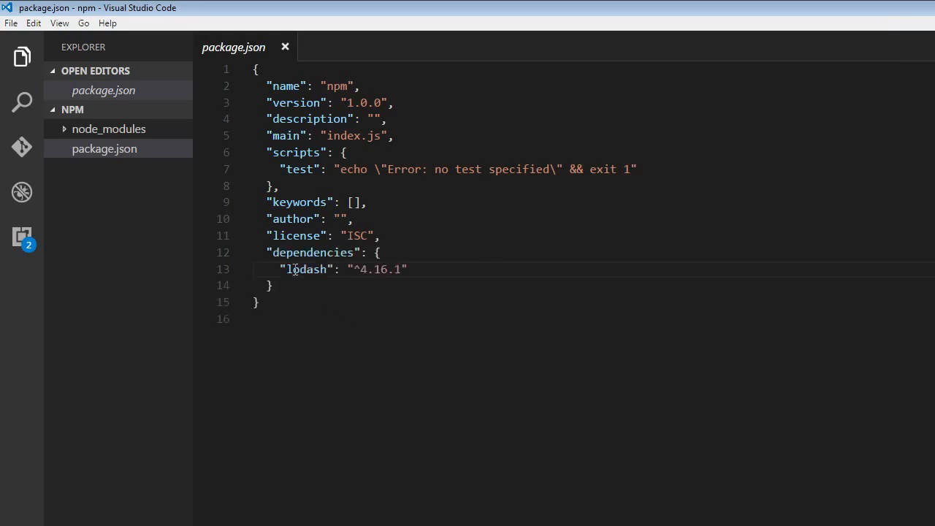
click(268, 252)
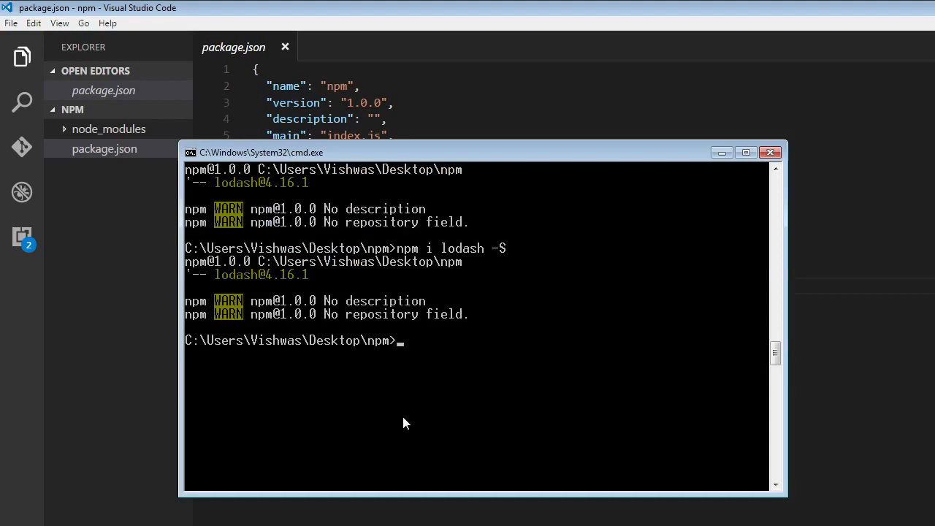
- Start typing the long-form moment install command, then erase it to retype
text(npm)
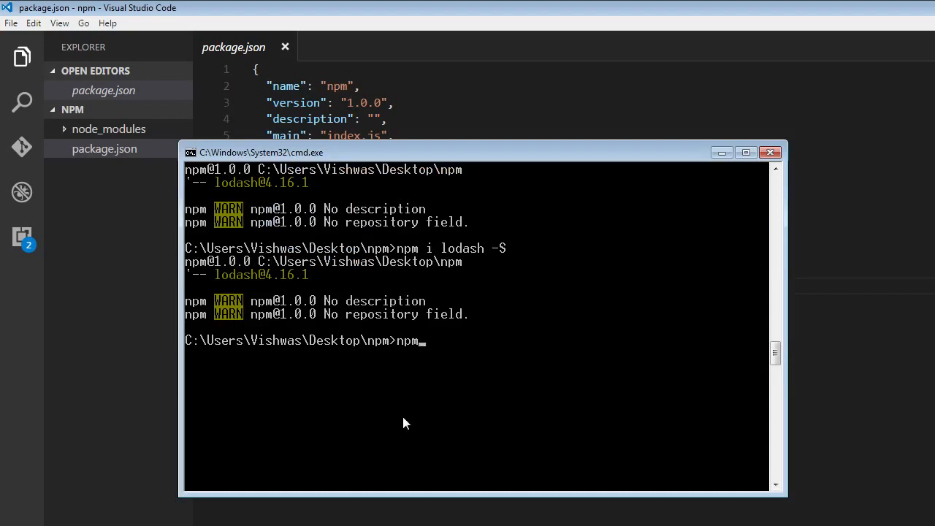
text(install mome)
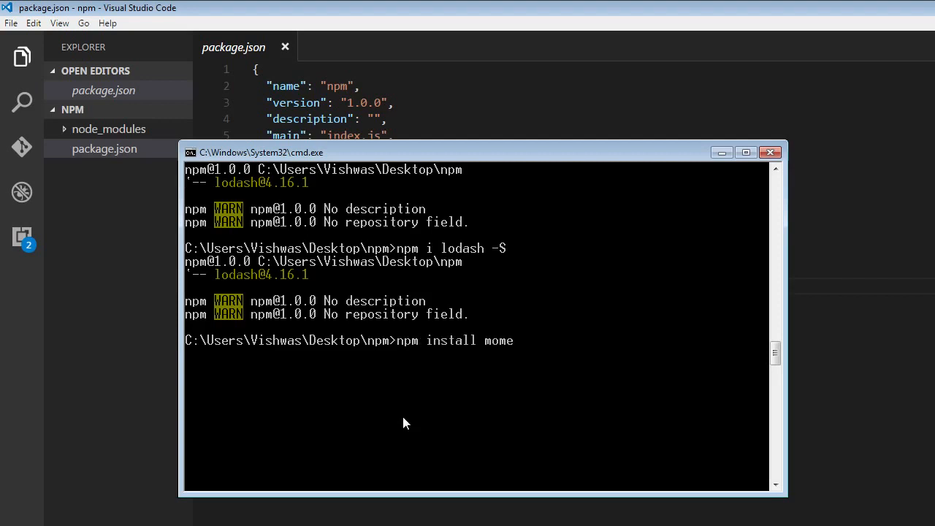
text(nt --save-de)
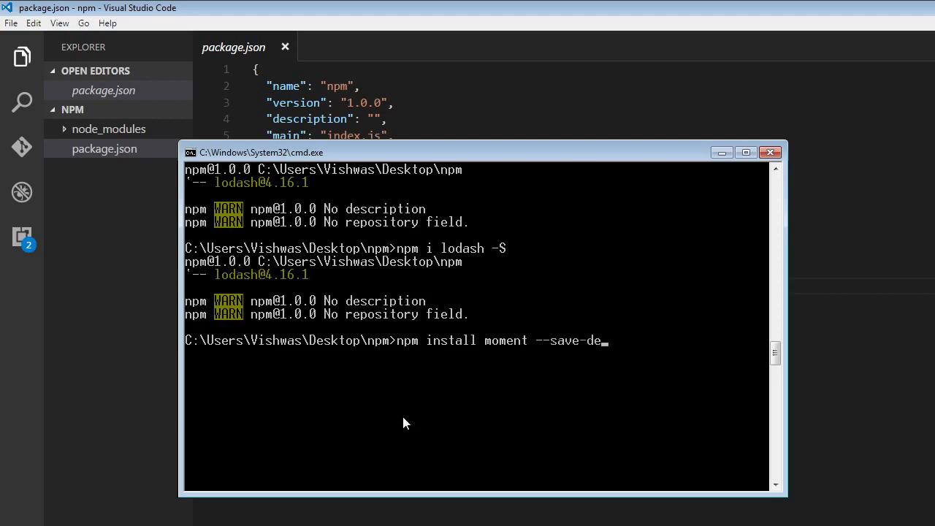
key(Backspace)
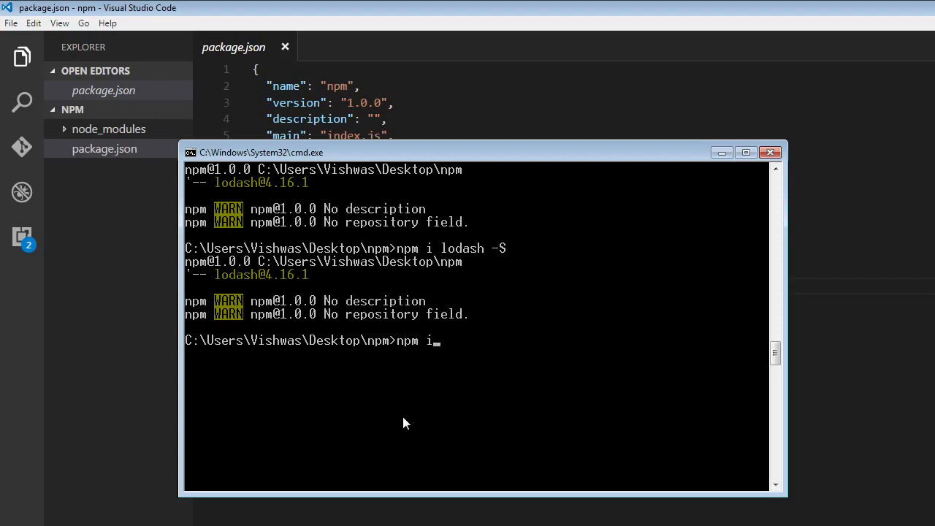
- Run npm i moment -D and highlight the moment ^2.15.1 devDependencies entry
text(moment -)
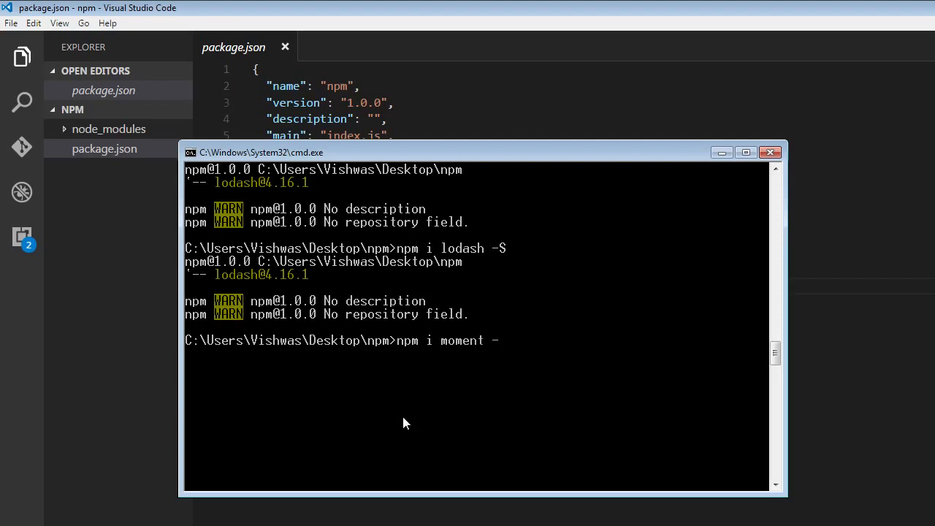
text(D)
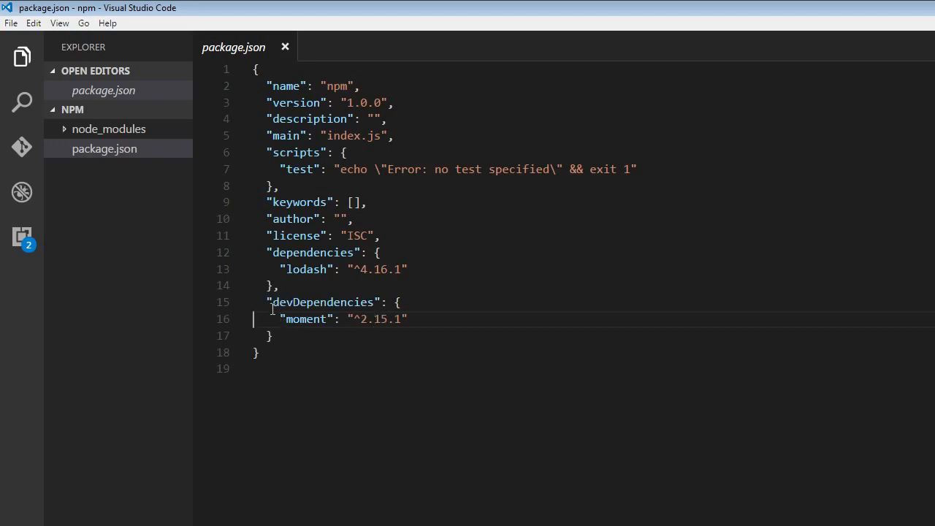
drag(269, 301, 273, 336)
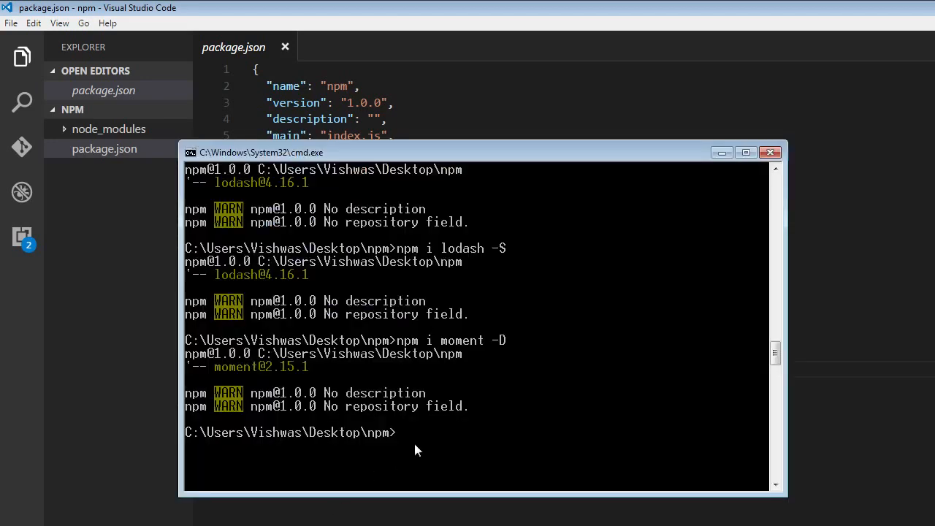
text(--globa)
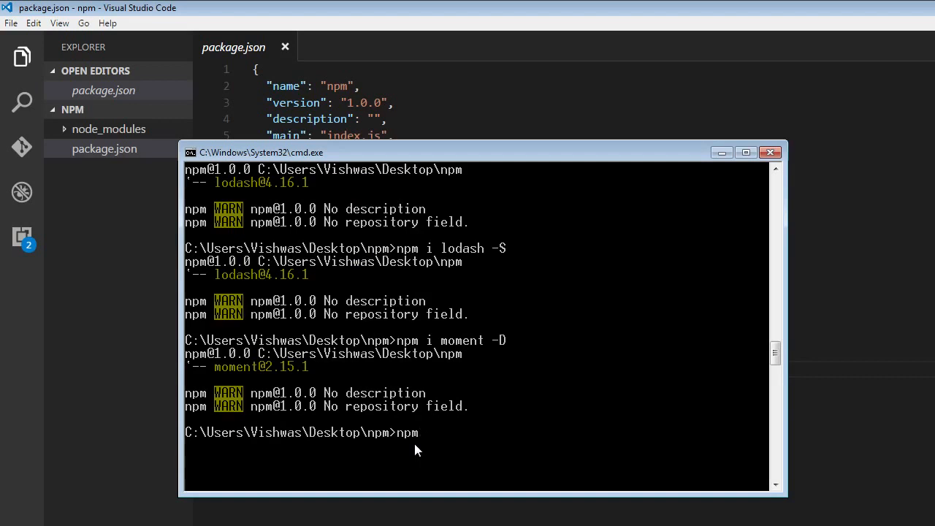
text(--version)
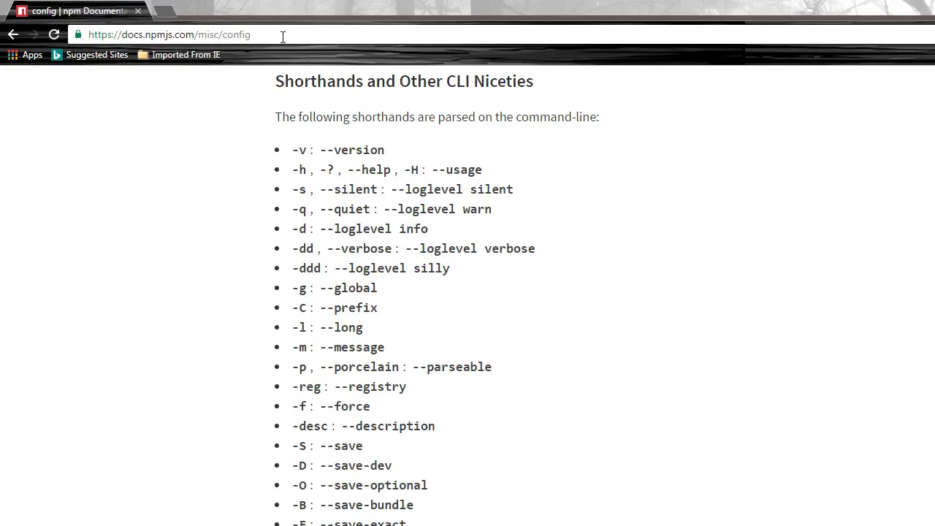
- Scroll the npm config docs to the shorthand list, including -y and ll/la
scroll(down, 3)
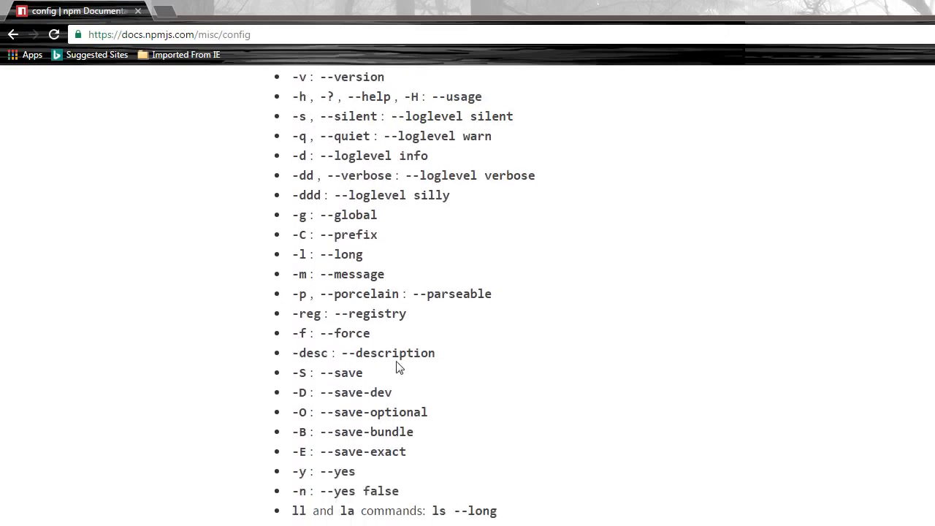
mouse_move(441, 365)
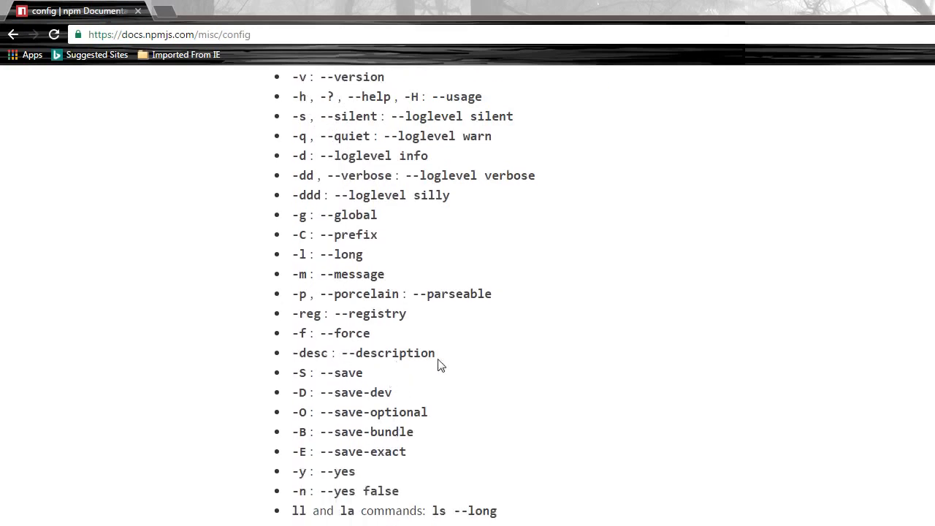